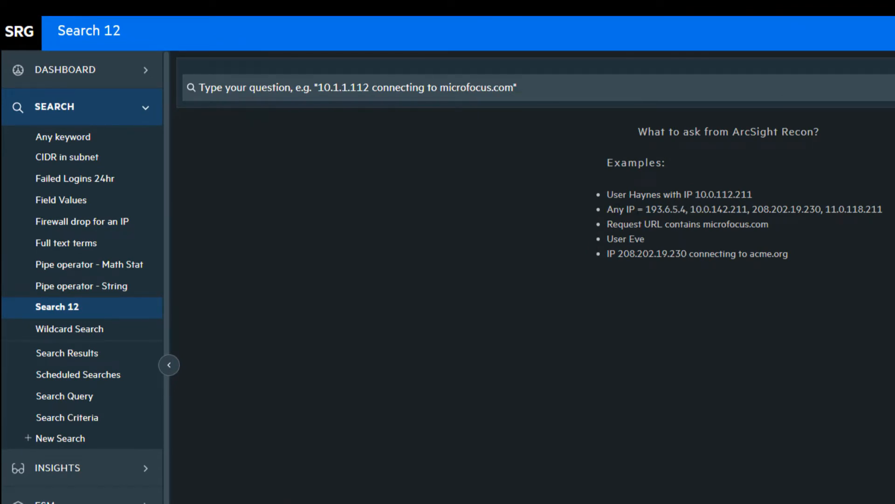
Start a query filtering Device Vendor = Microsoft, Unix, without running it yet
text(d)
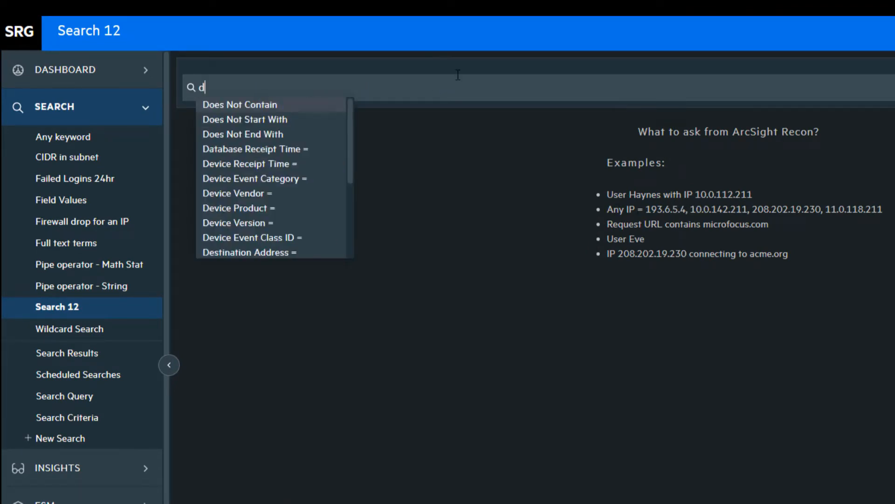
click(236, 193)
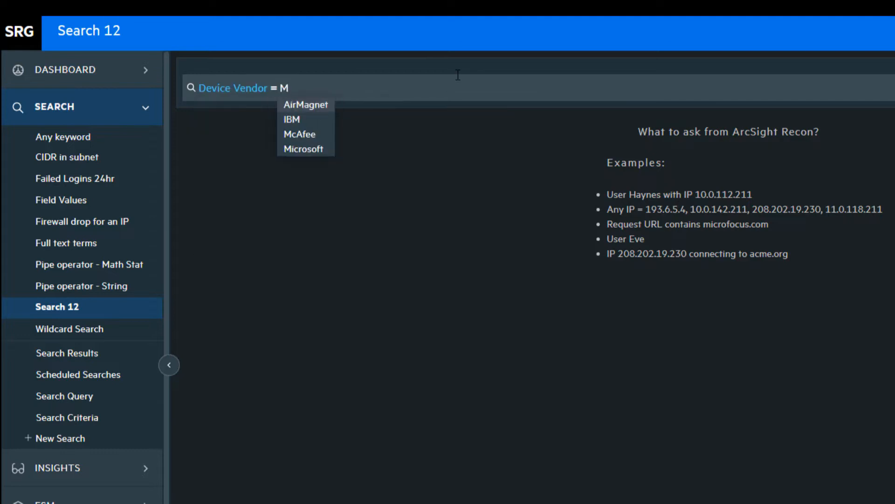
click(304, 148)
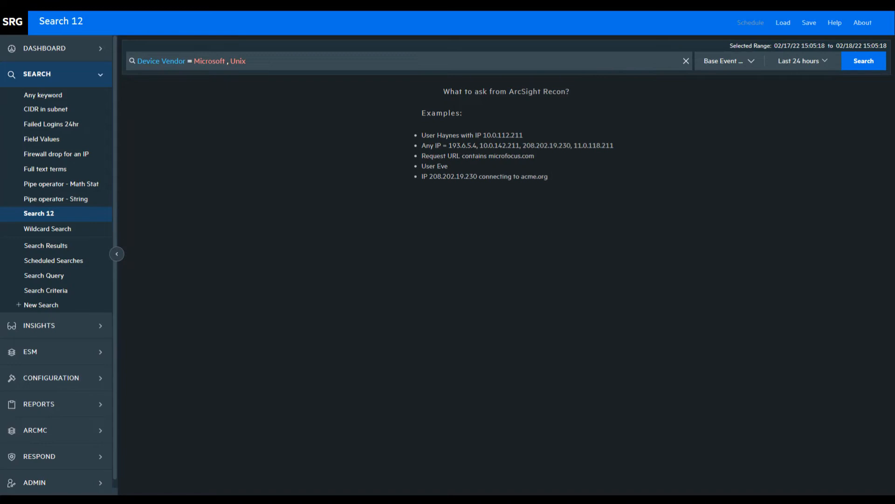
Run the Device Vendor = Microsoft, Unix search, returning 27,222 events
click(862, 60)
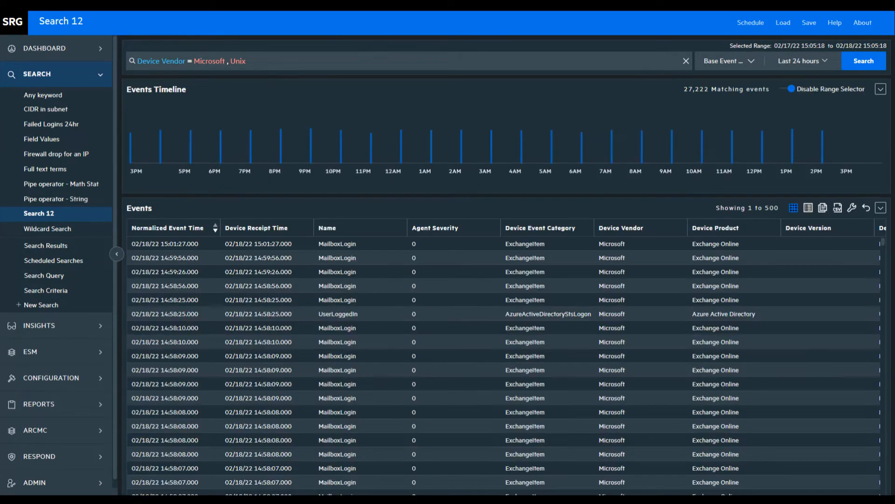
click(327, 227)
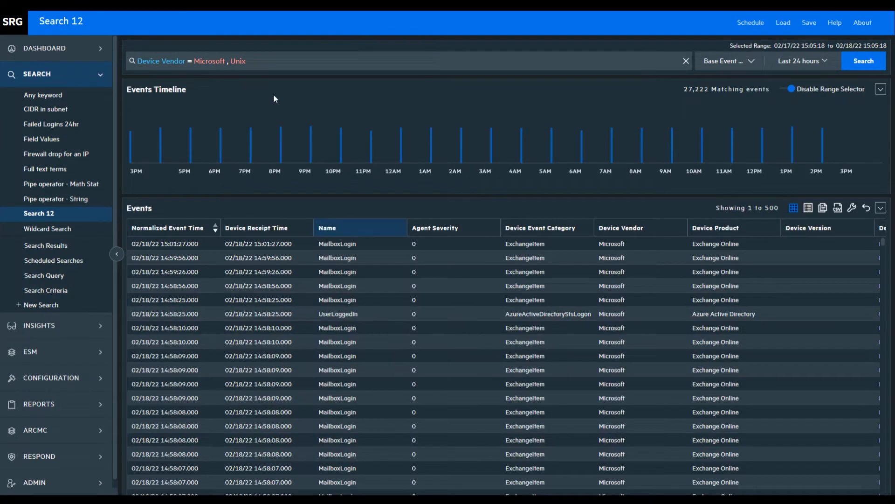
mouse_move(280, 105)
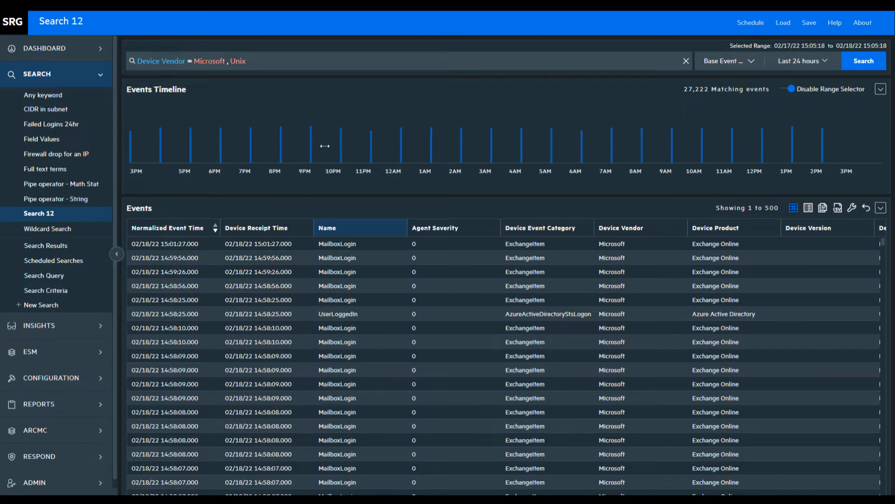
drag(325, 146, 438, 146)
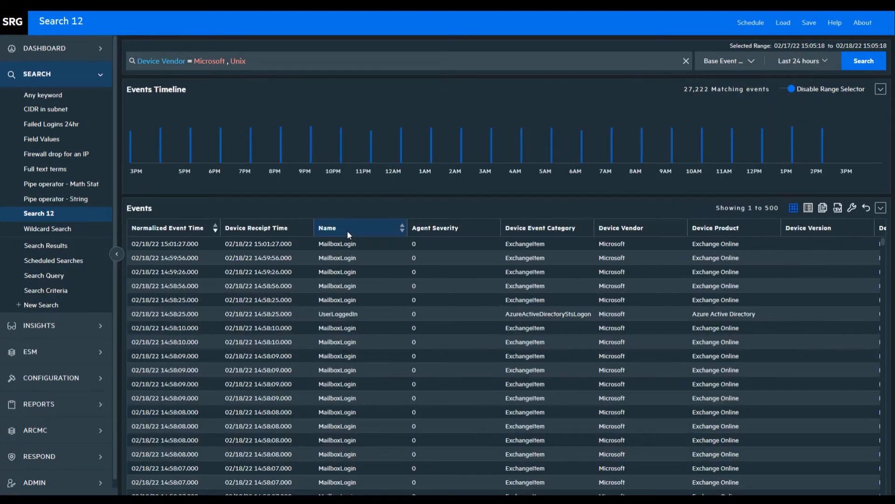
Preview the top Name column values, then close the value summary
click(328, 227)
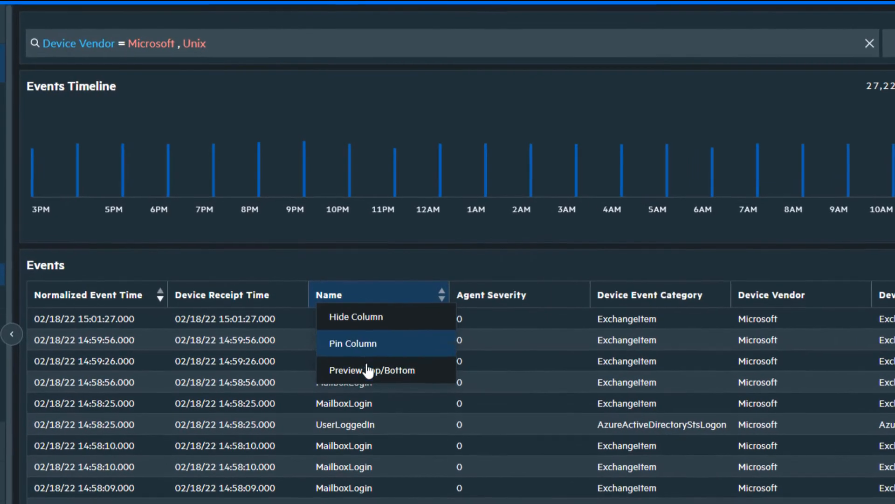
click(374, 370)
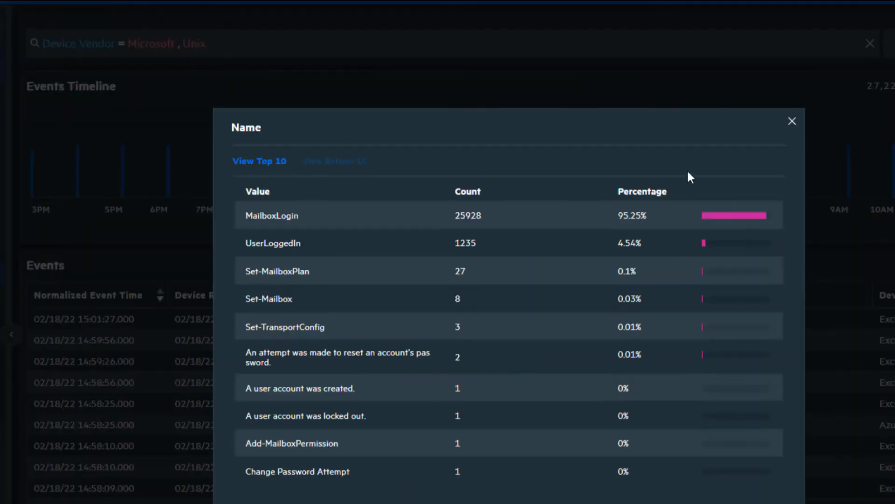
click(792, 121)
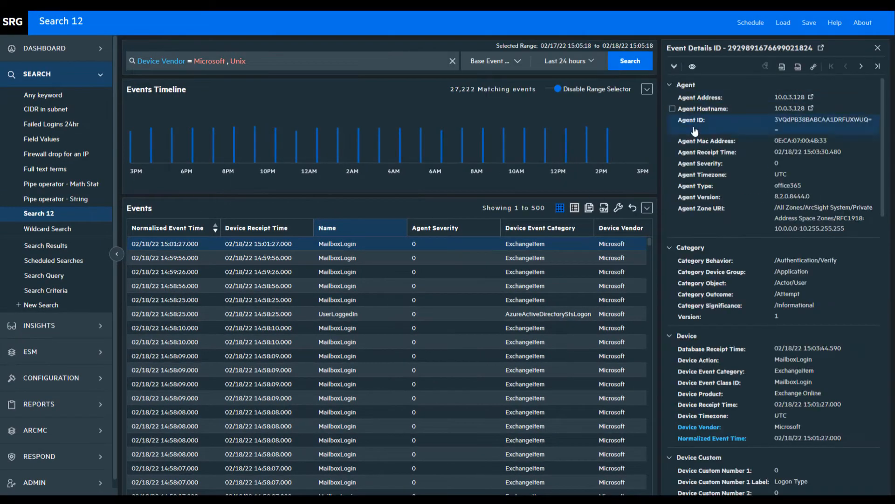
mouse_move(814, 206)
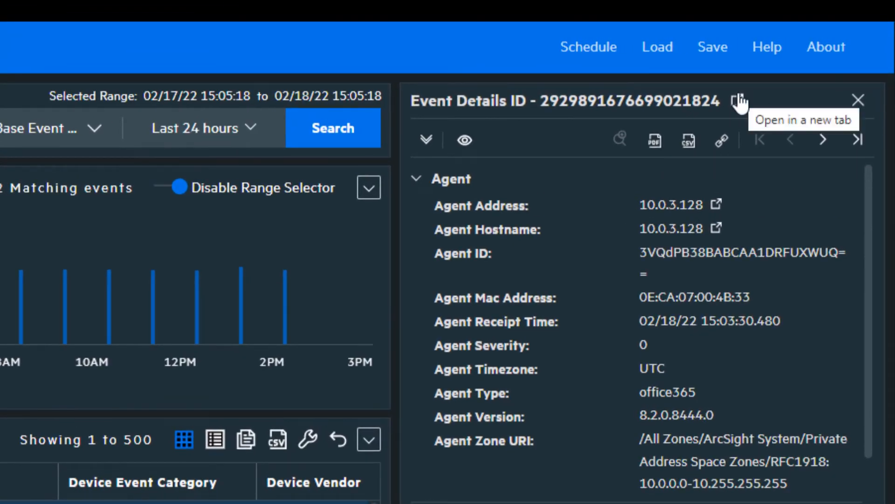
mouse_move(721, 142)
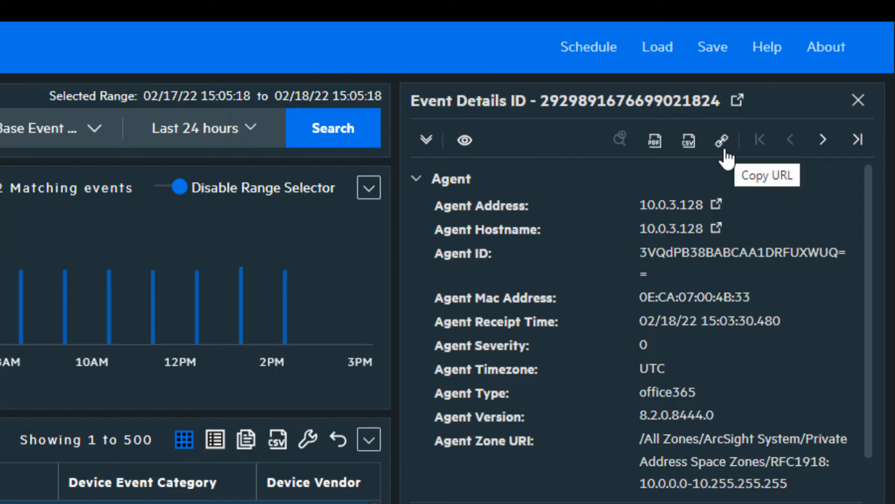
mouse_move(277, 440)
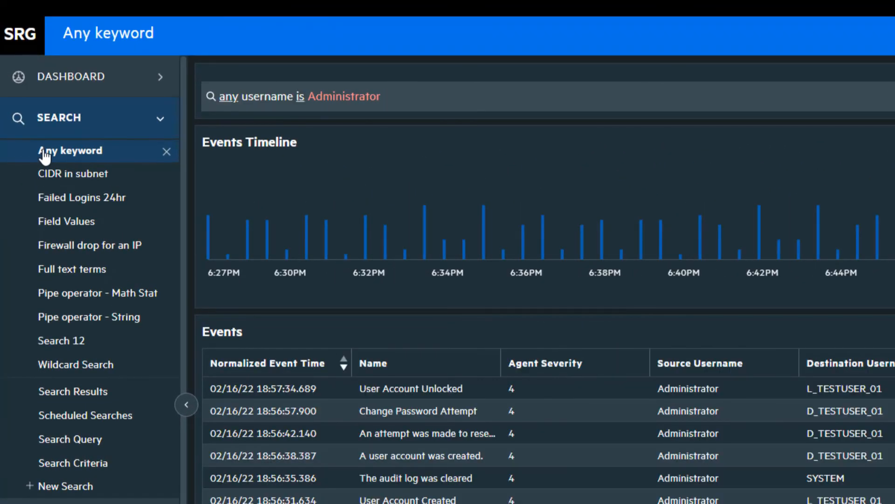
Open the saved searches CIDR in subnet, Failed Logins 24hr, Firewall drop, Full text terms, Pipe operators, then Wildcard Search
click(73, 173)
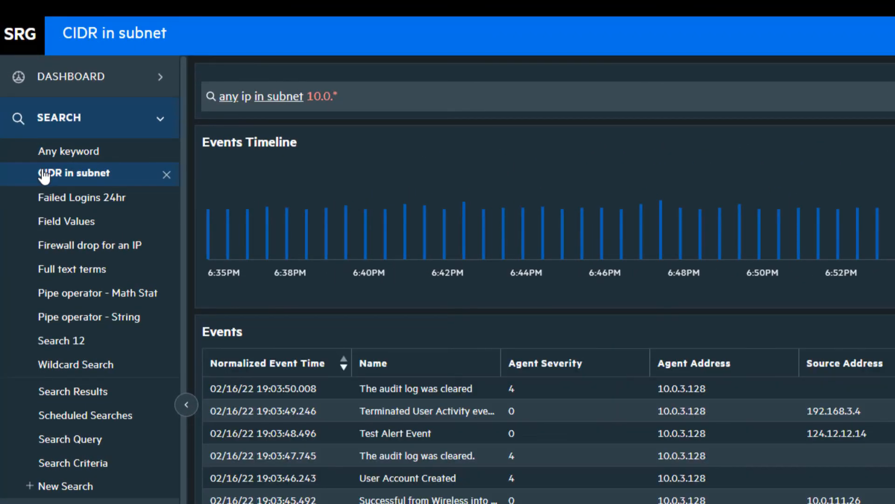
click(81, 196)
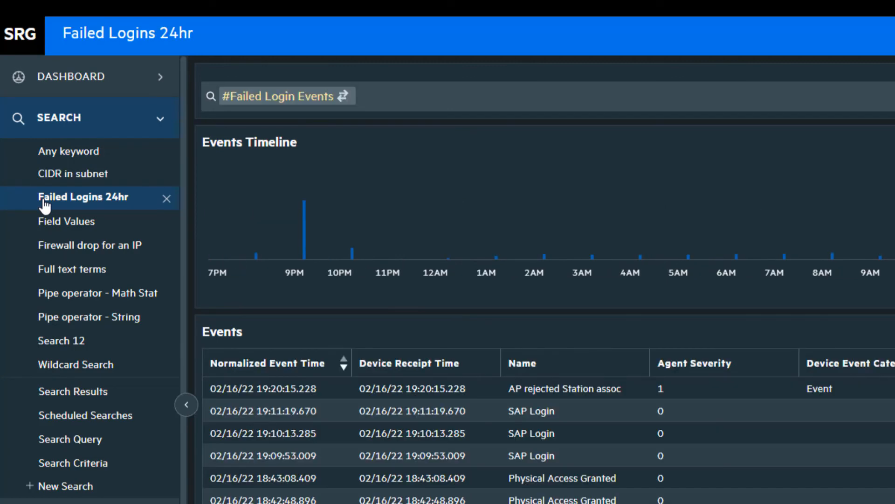
click(90, 244)
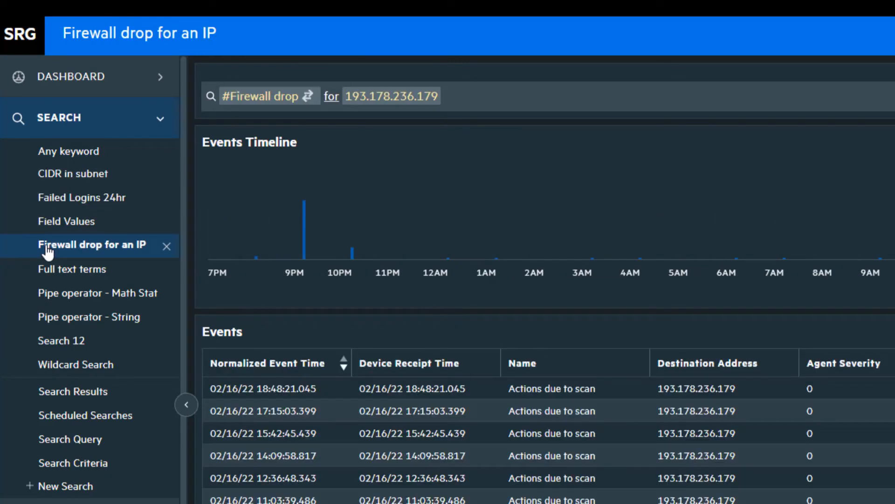
click(73, 268)
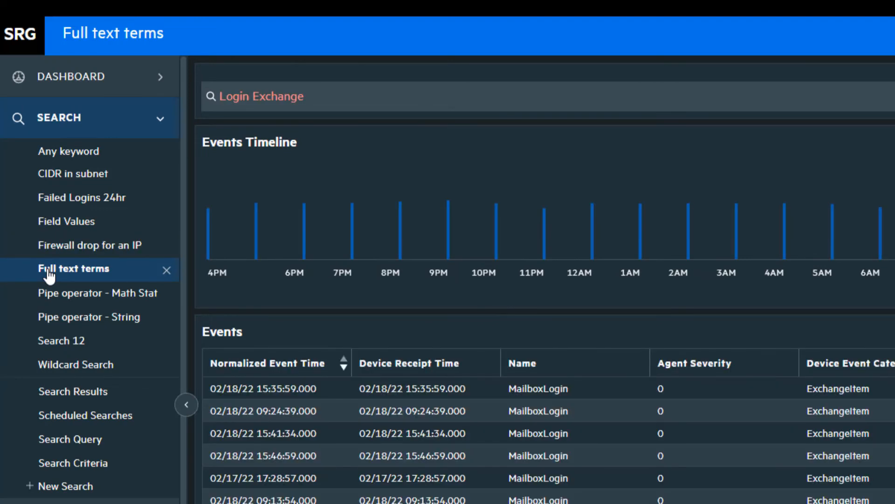
click(98, 293)
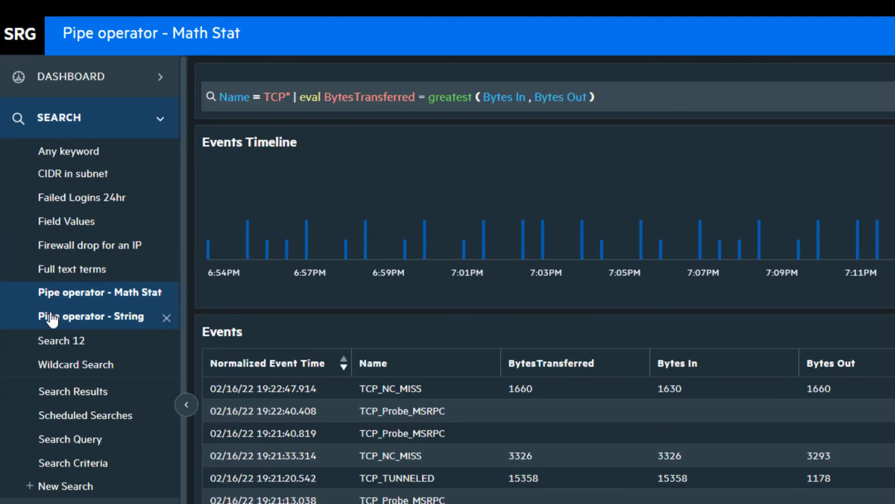
click(90, 316)
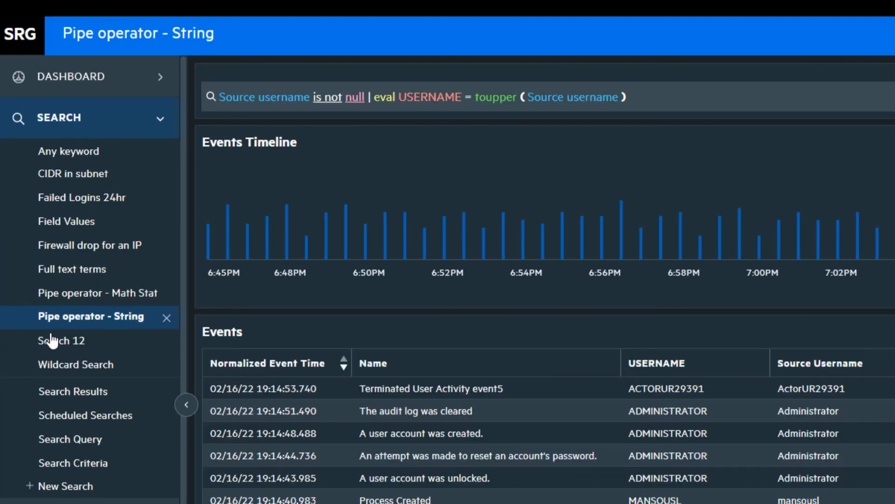
click(77, 364)
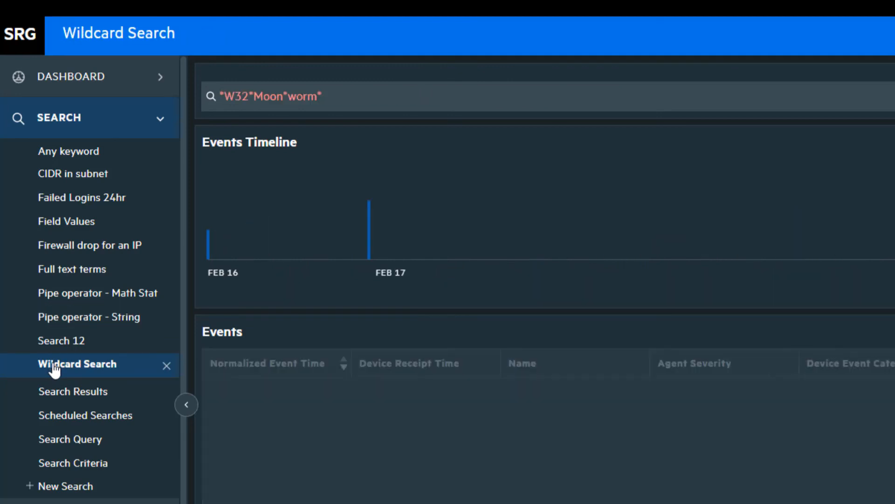